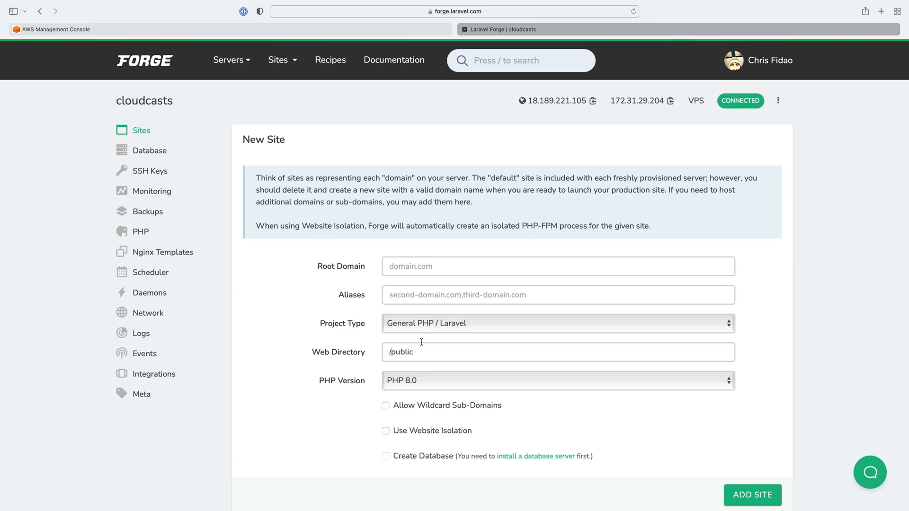
pyautogui.moveTo(178, 70)
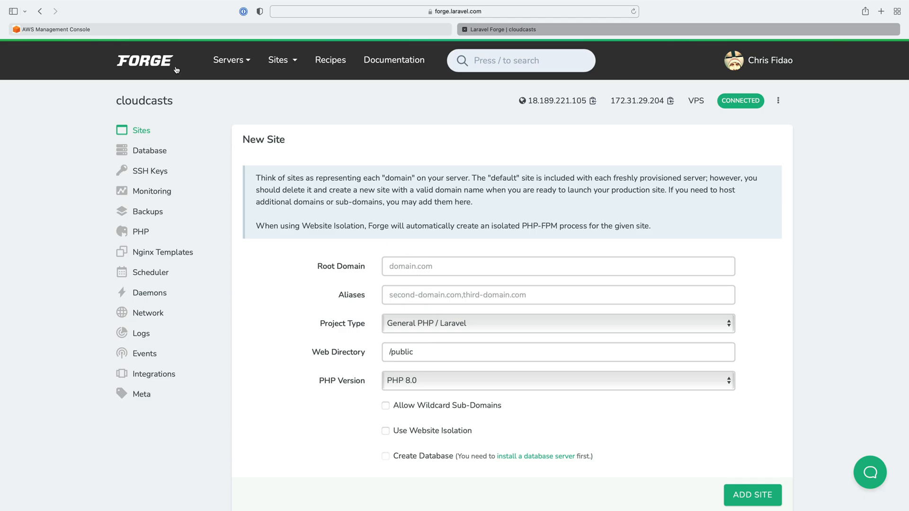
pyautogui.moveTo(319, 195)
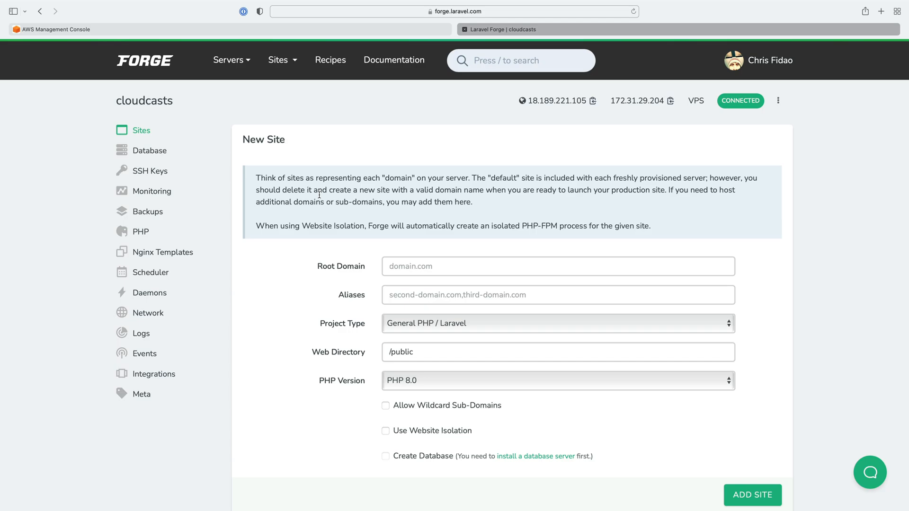
# - Scroll the console home page to the Recently visited services list showing EC2
pyautogui.scroll(-3)
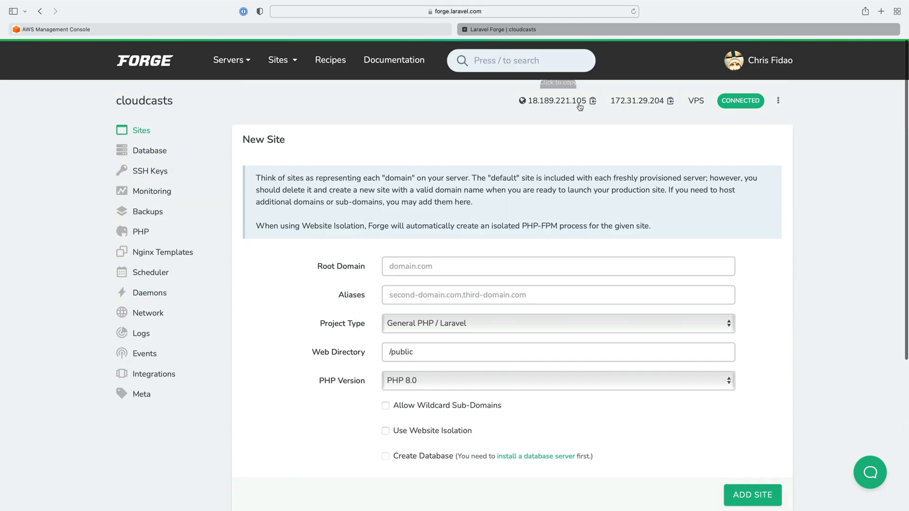
pyautogui.moveTo(494, 212)
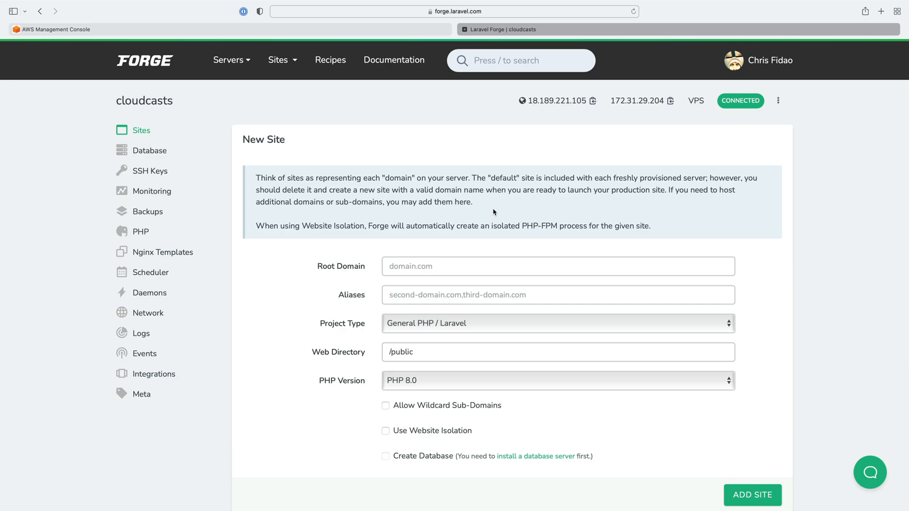
pyautogui.moveTo(451, 199)
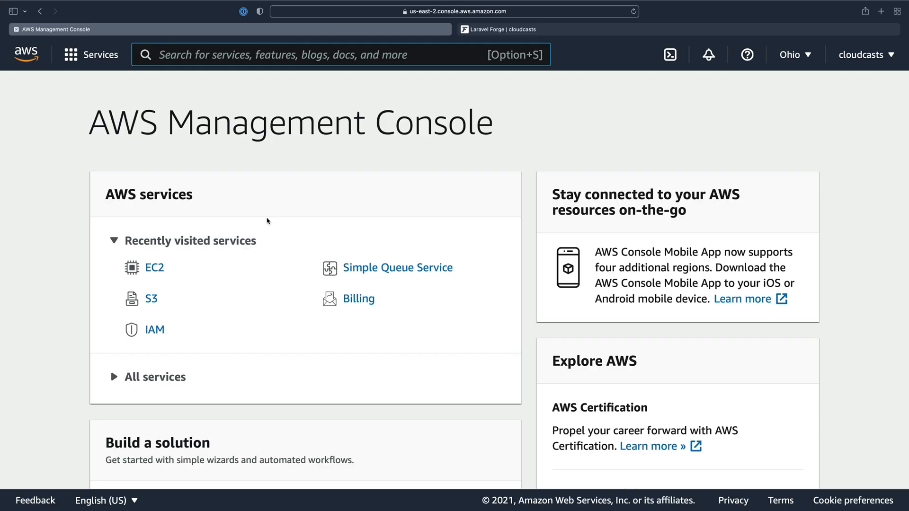
pyautogui.moveTo(179, 270)
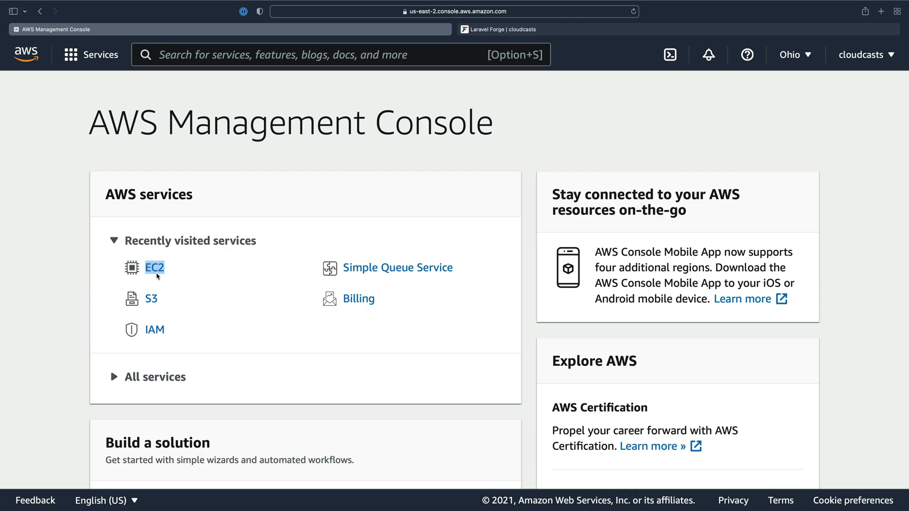
pyautogui.moveTo(172, 273)
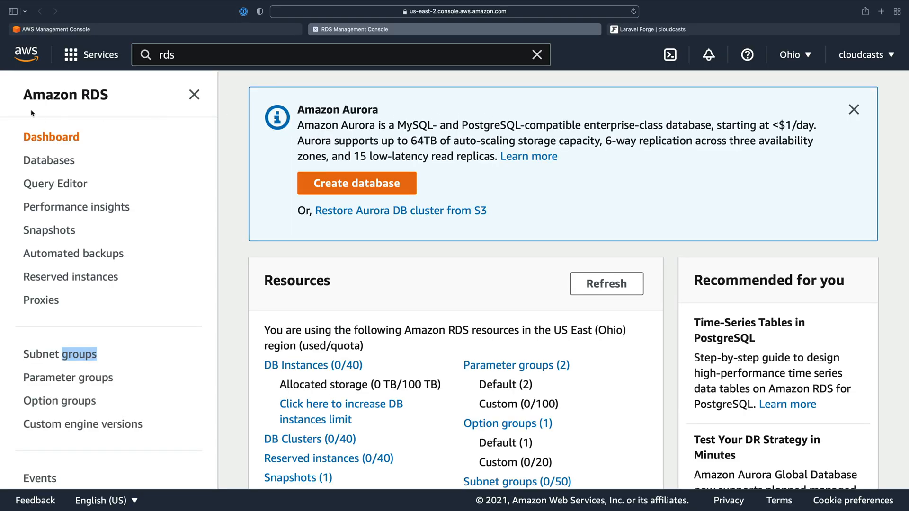
pyautogui.moveTo(85, 114)
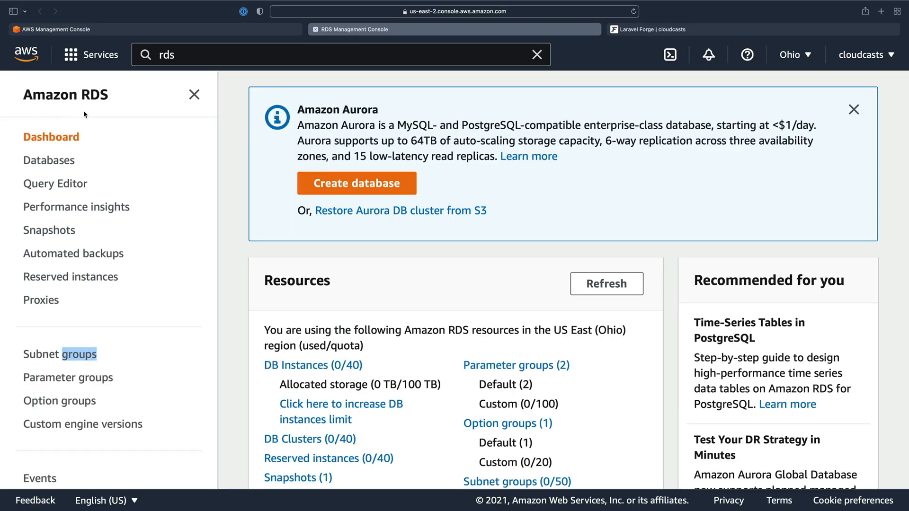
pyautogui.moveTo(149, 176)
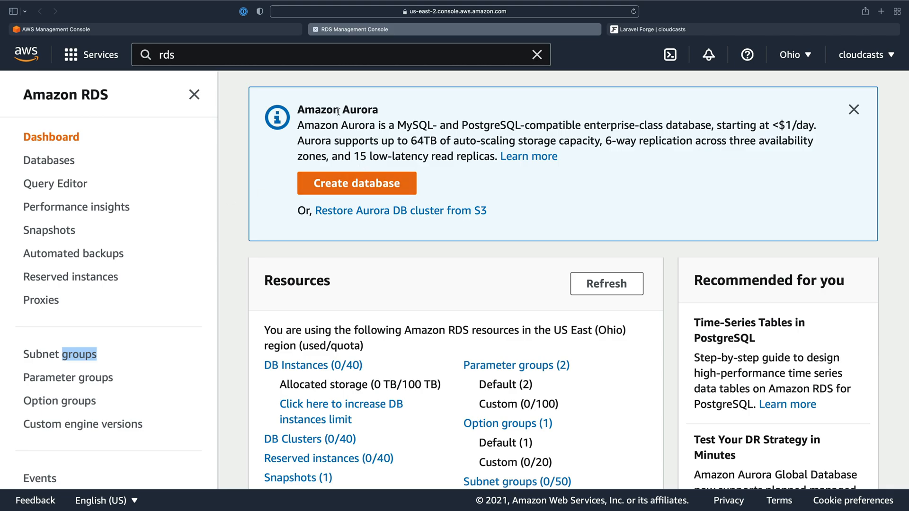
# - Highlight 'PostgreSQL' in the Aurora notice, then dismiss the Aurora announcement banner
pyautogui.doubleClick(503, 125)
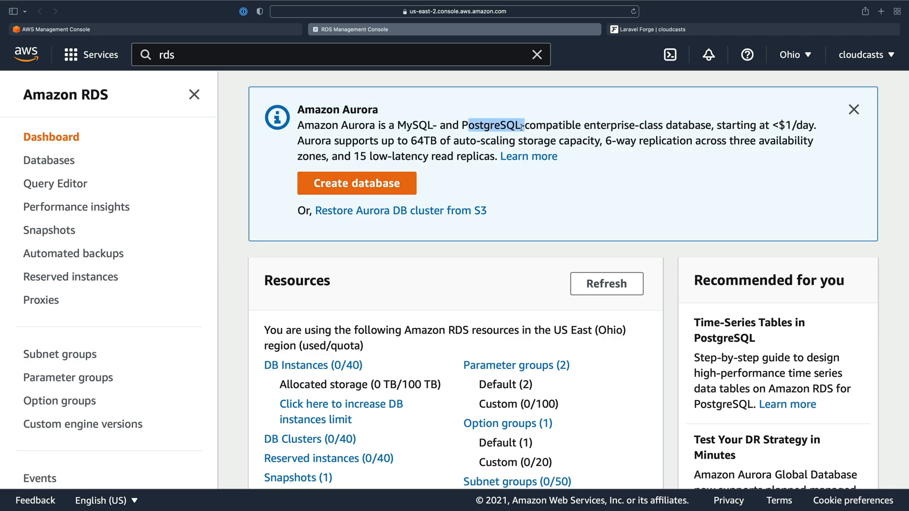
pyautogui.moveTo(854, 108)
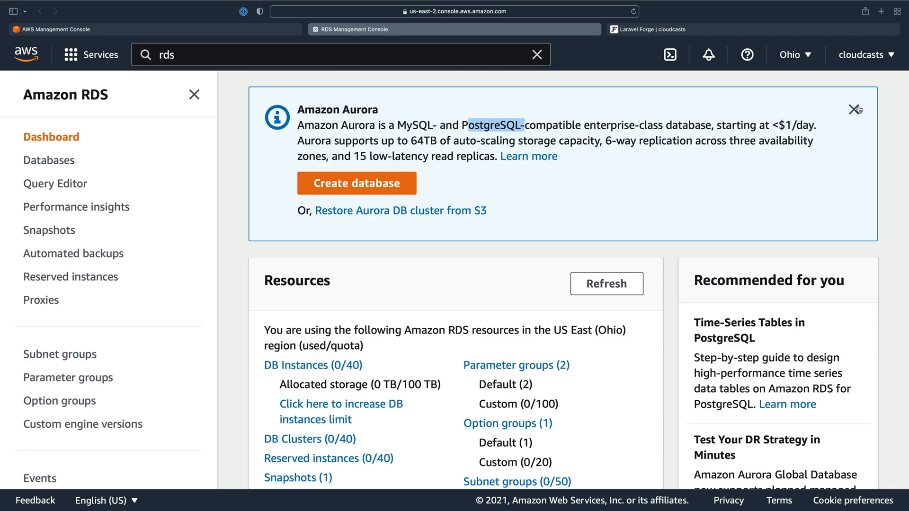
pyautogui.click(854, 109)
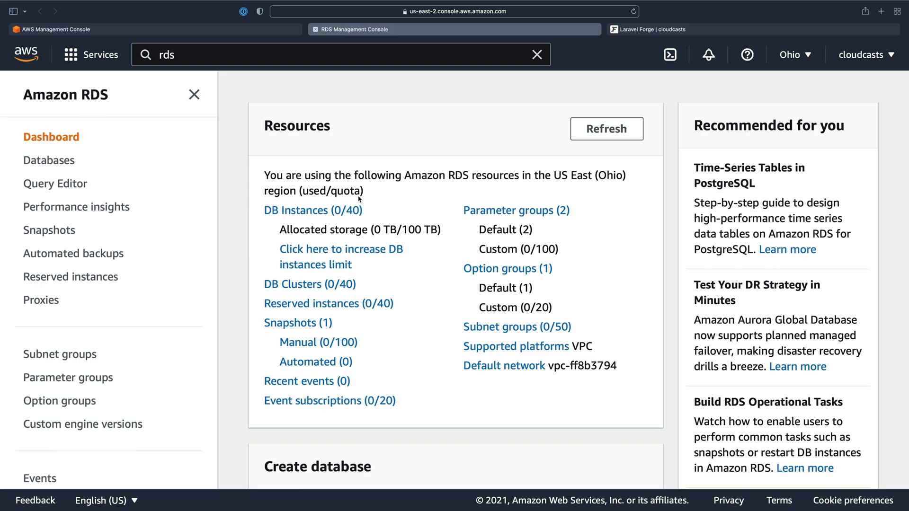
# - Search 'elastic', open the ElastiCache dashboard, then return to the console home tab
pyautogui.write('elastic Beanstalk')
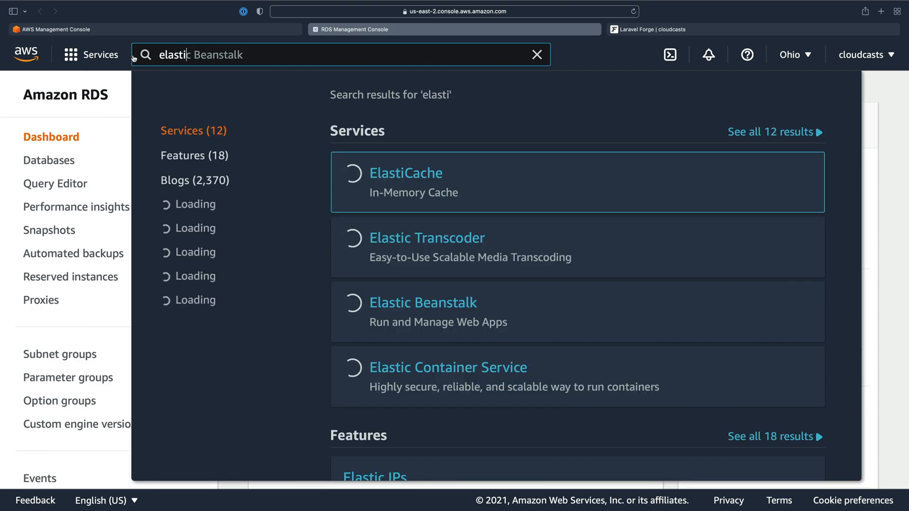
pyautogui.click(405, 173)
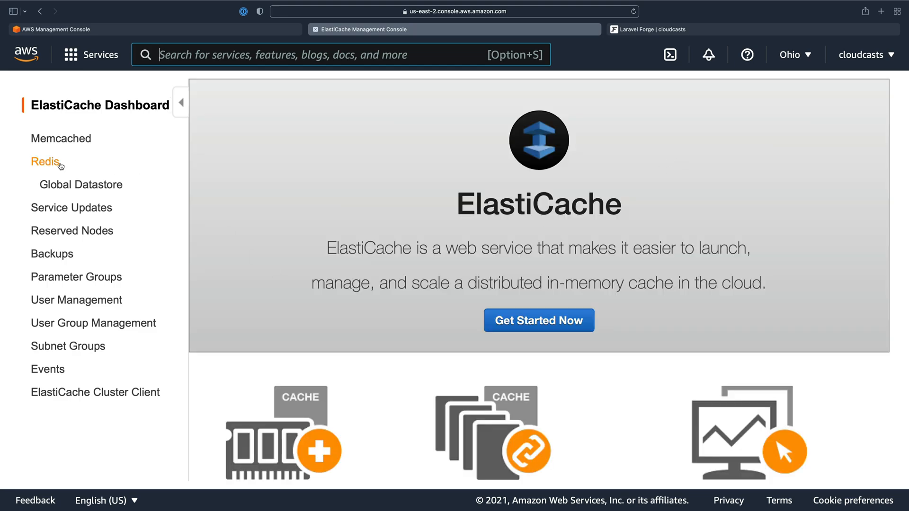
pyautogui.moveTo(46, 165)
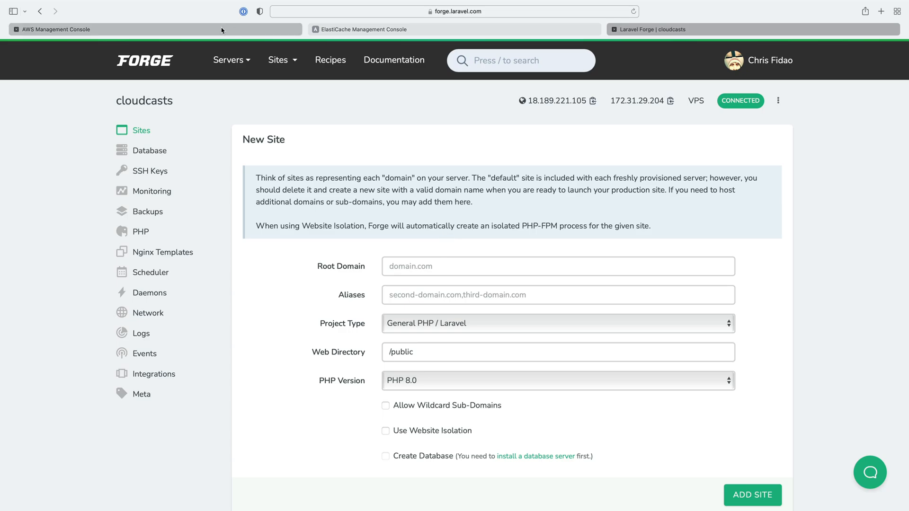
pyautogui.click(71, 28)
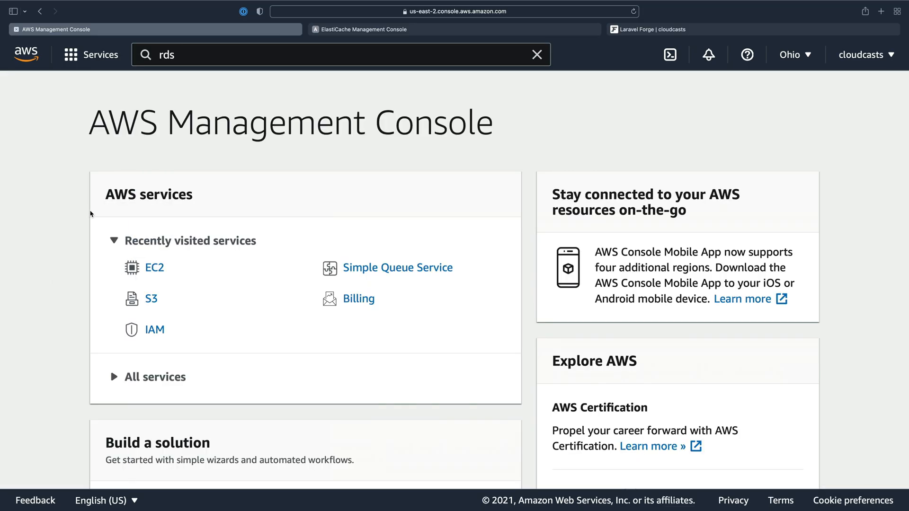